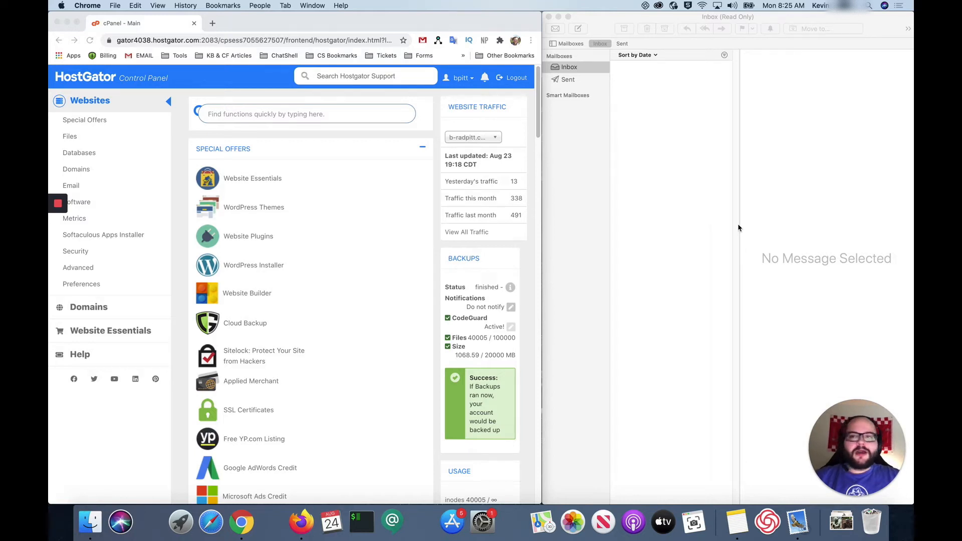
pyautogui.moveTo(402, 218)
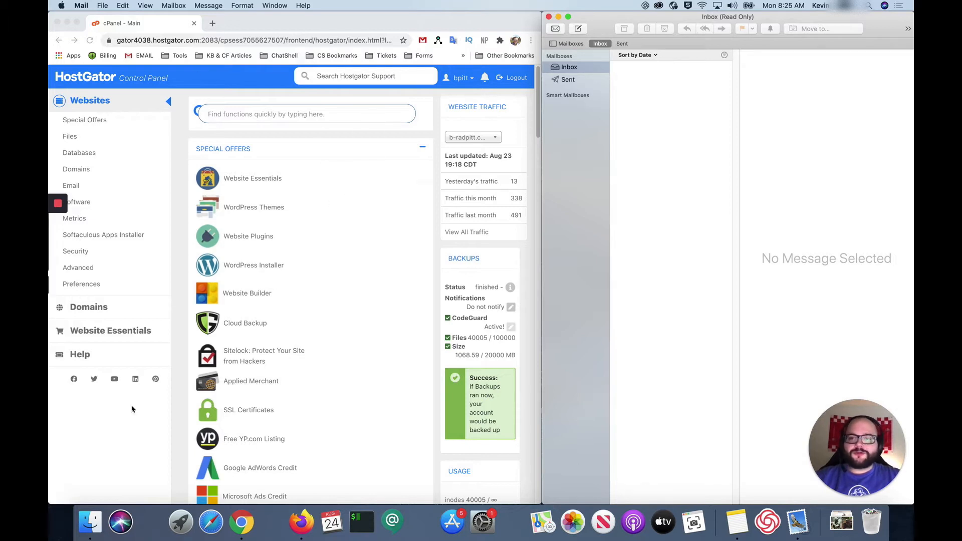
pyautogui.moveTo(465, 118)
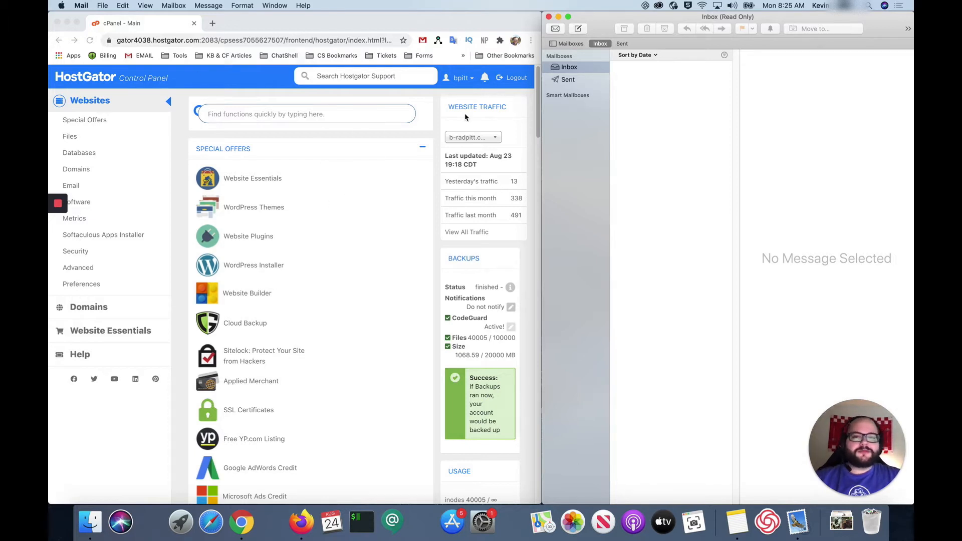
pyautogui.moveTo(583, 280)
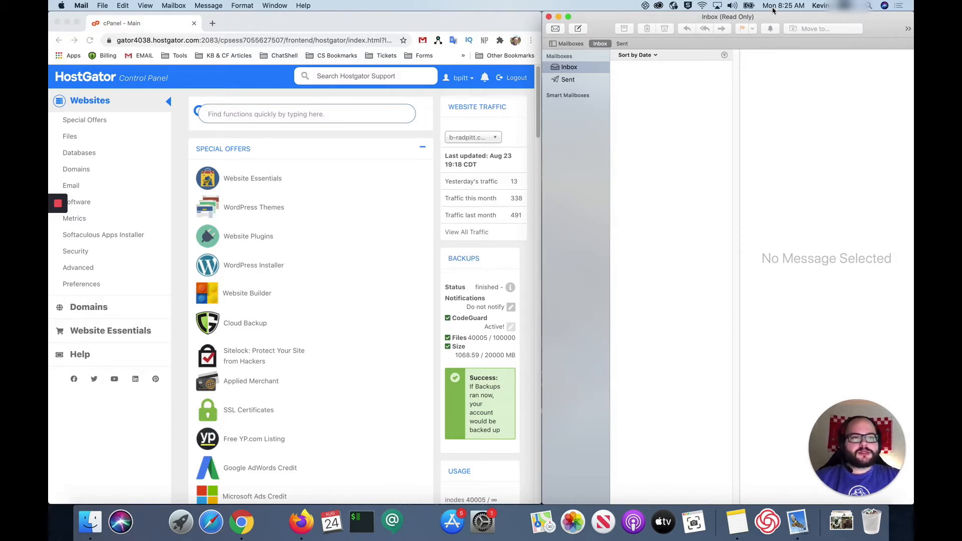
# Step: Locate and select the server hostname gator4038.hostgator.com in cPanel's account information
pyautogui.write('mail')
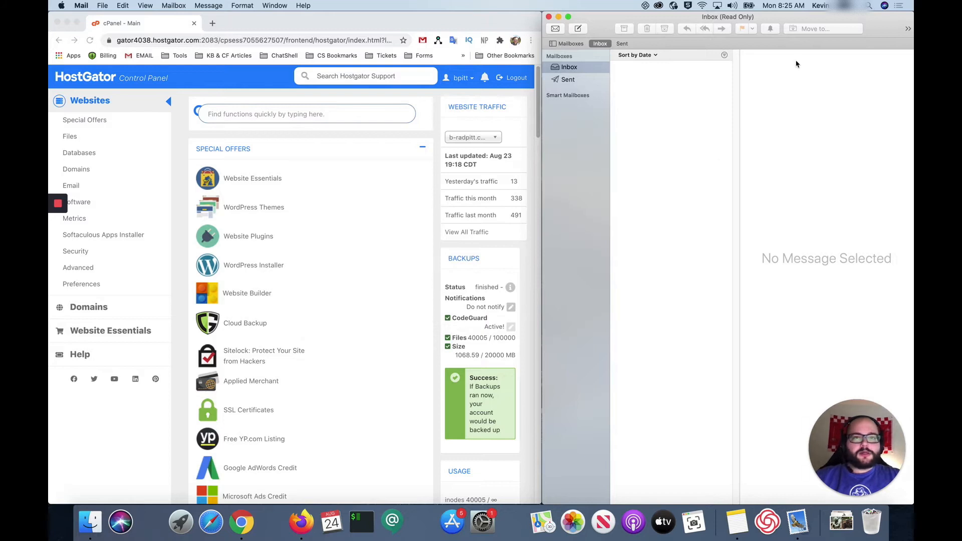
pyautogui.moveTo(521, 281)
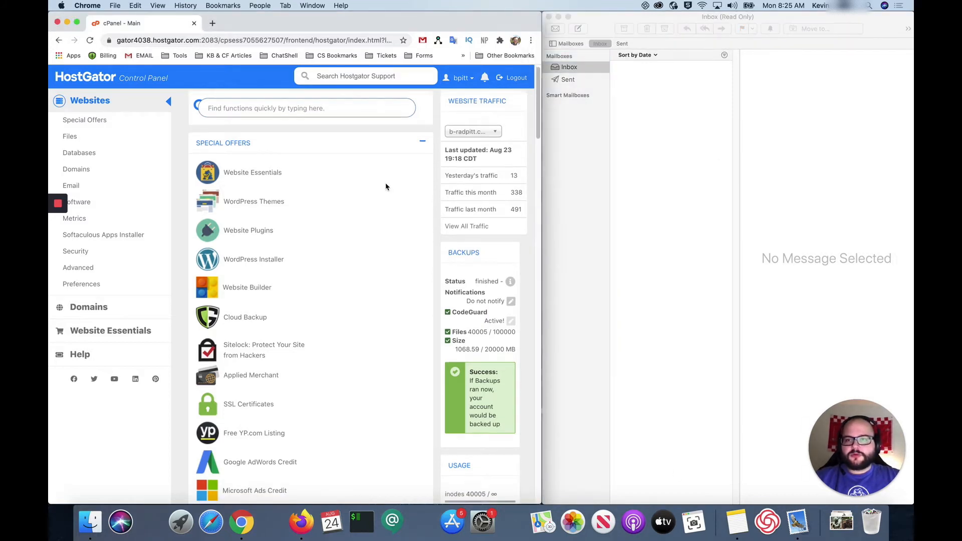
pyautogui.scroll(-3)
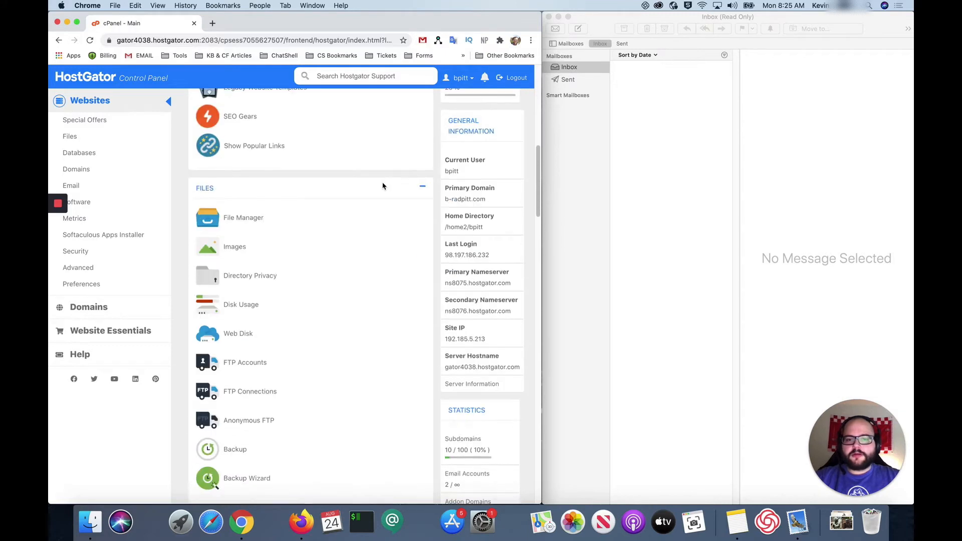
pyautogui.scroll(-3)
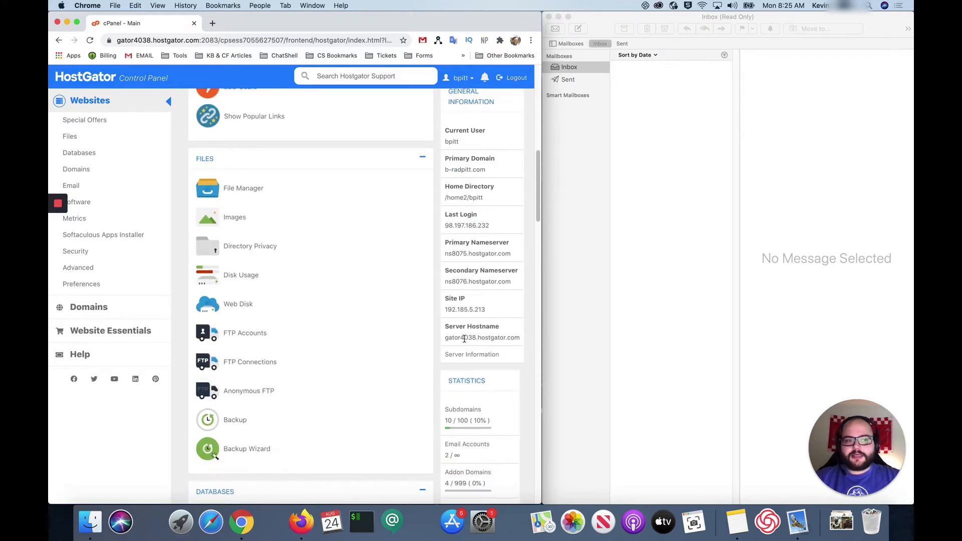
pyautogui.doubleClick(482, 337)
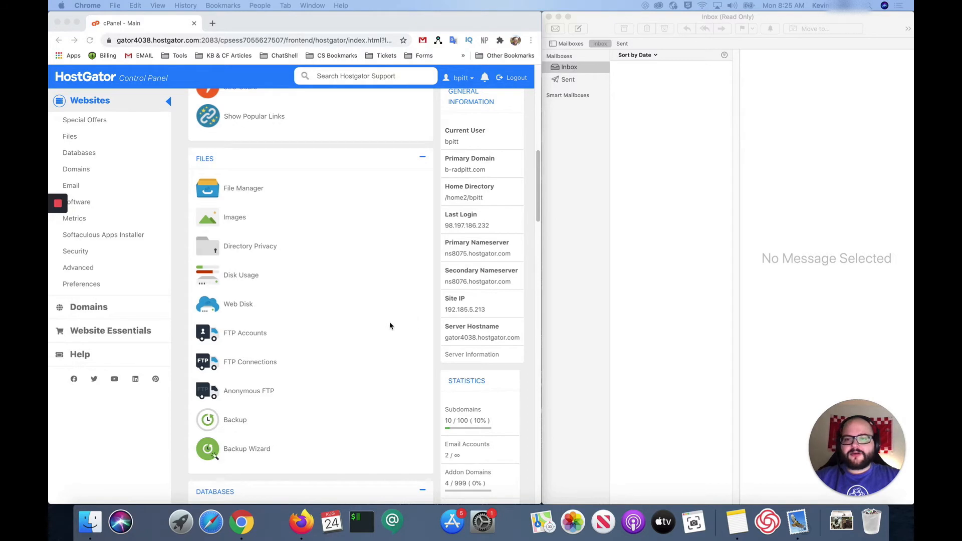
pyautogui.scroll(3)
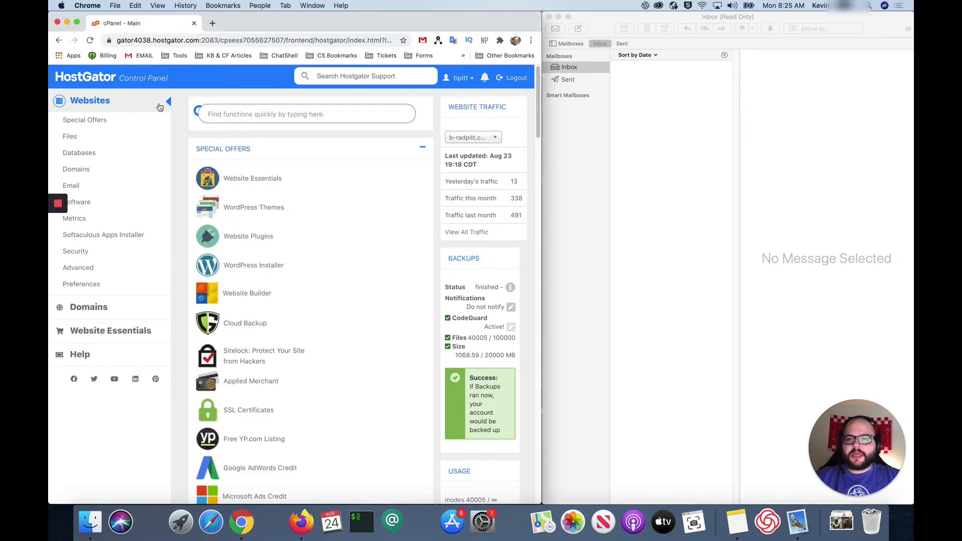
# Step: Search cPanel for 'email' and show the Email Accounts table with its two existing accounts
pyautogui.write('email')
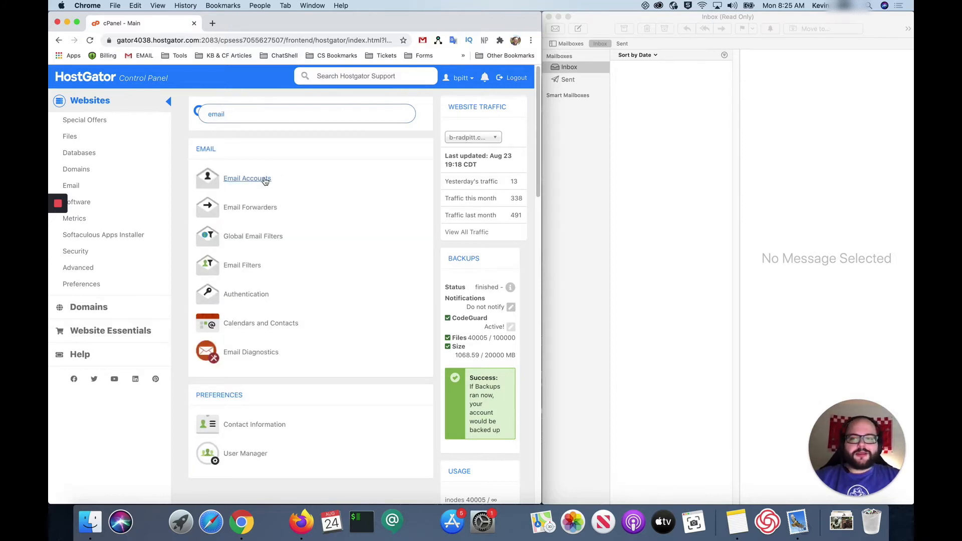
pyautogui.click(246, 178)
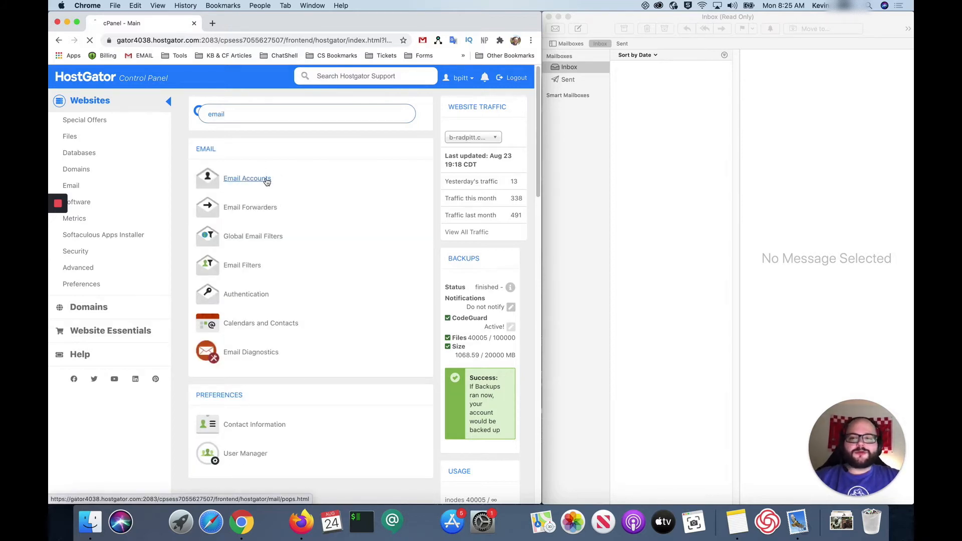
pyautogui.click(248, 178)
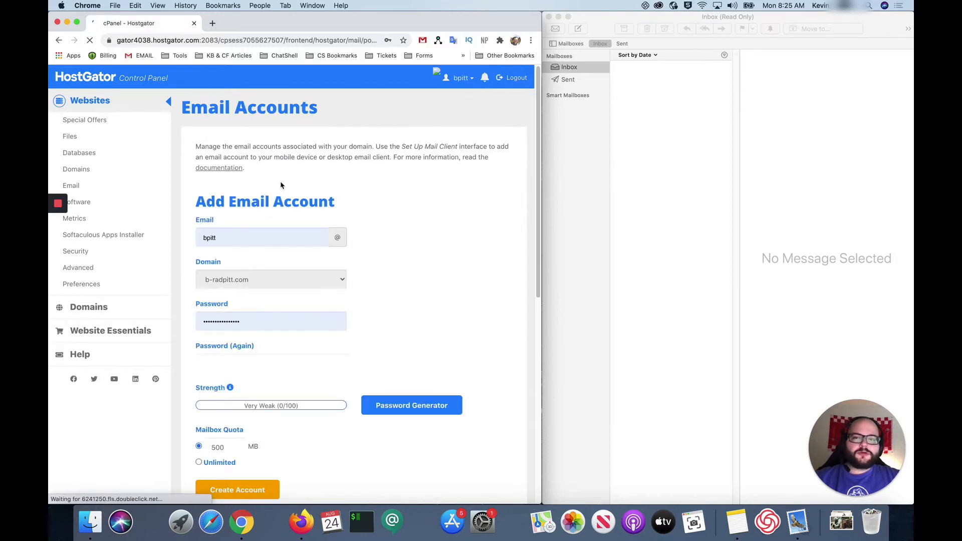
pyautogui.scroll(-3)
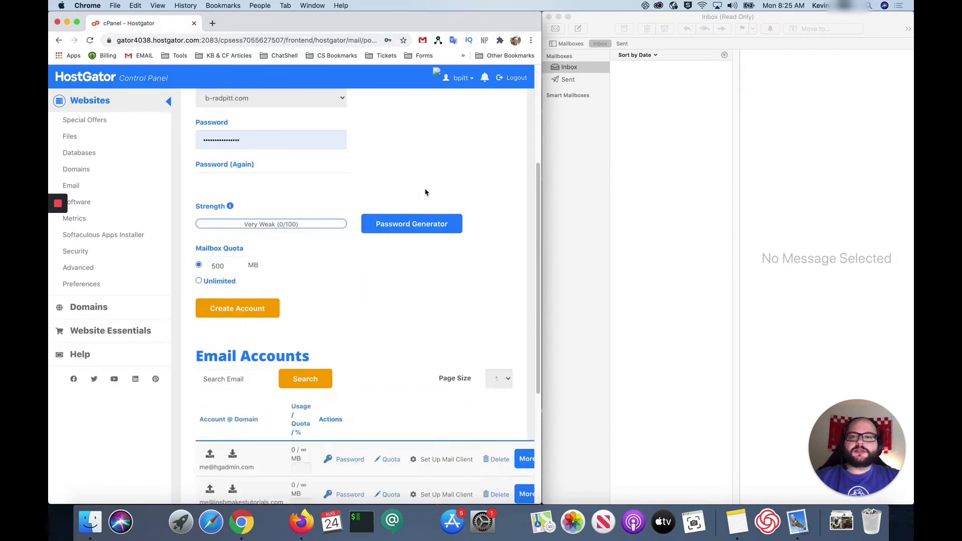
pyautogui.scroll(-3)
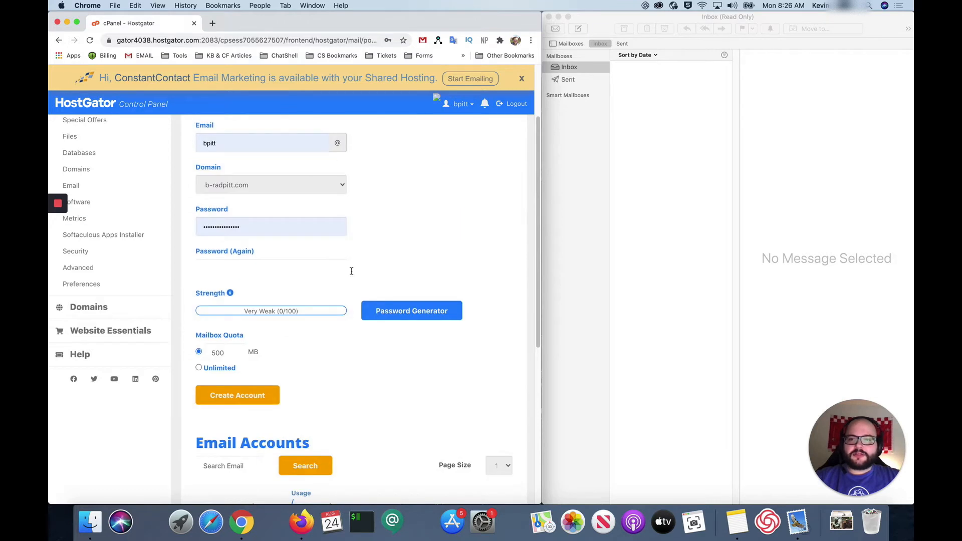
pyautogui.scroll(-3)
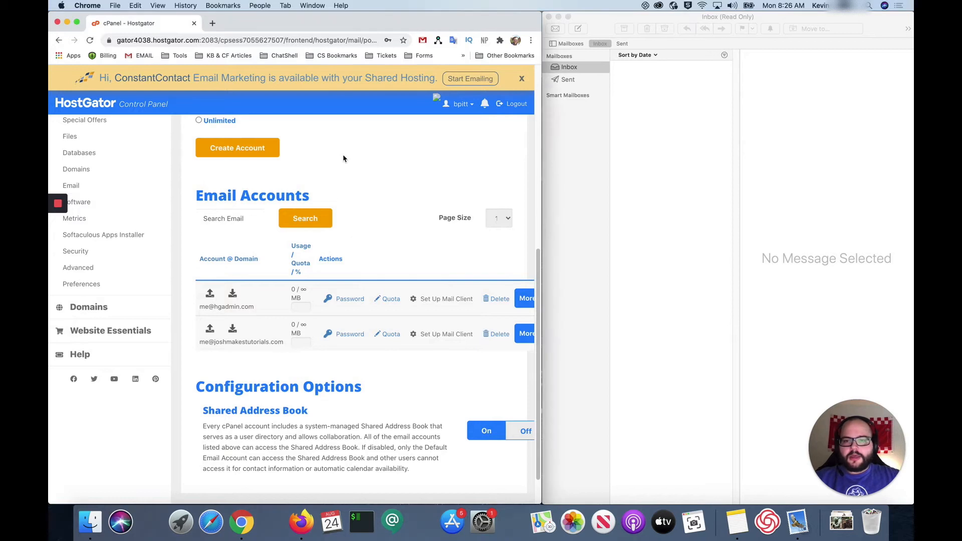
pyautogui.moveTo(575, 198)
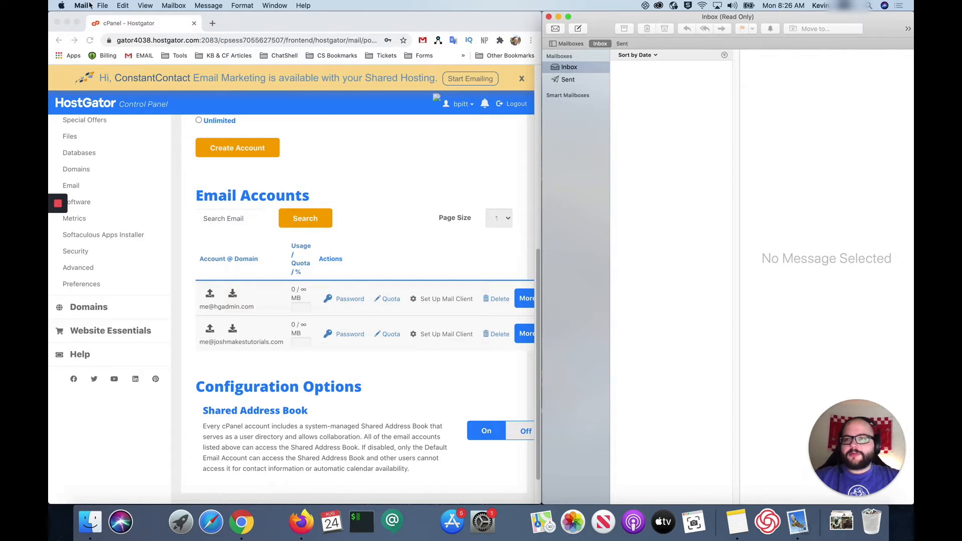
# Step: Start adding a new account in Mail using the Other Mail Account provider
pyautogui.click(80, 5)
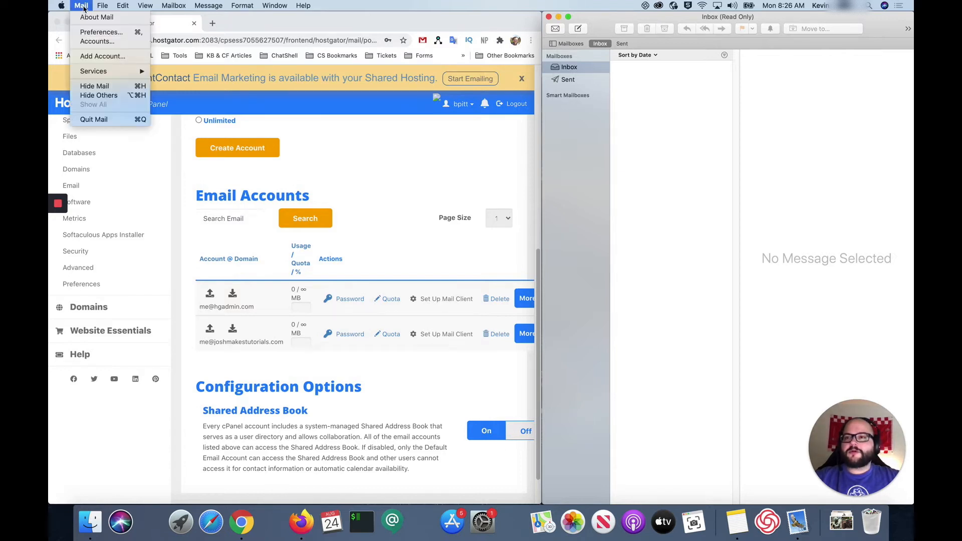
pyautogui.moveTo(102, 56)
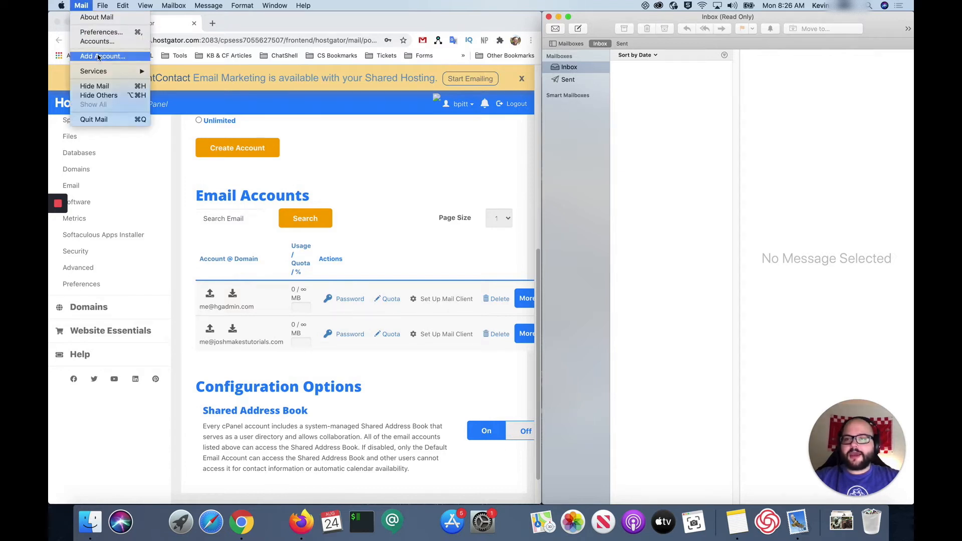
pyautogui.click(103, 57)
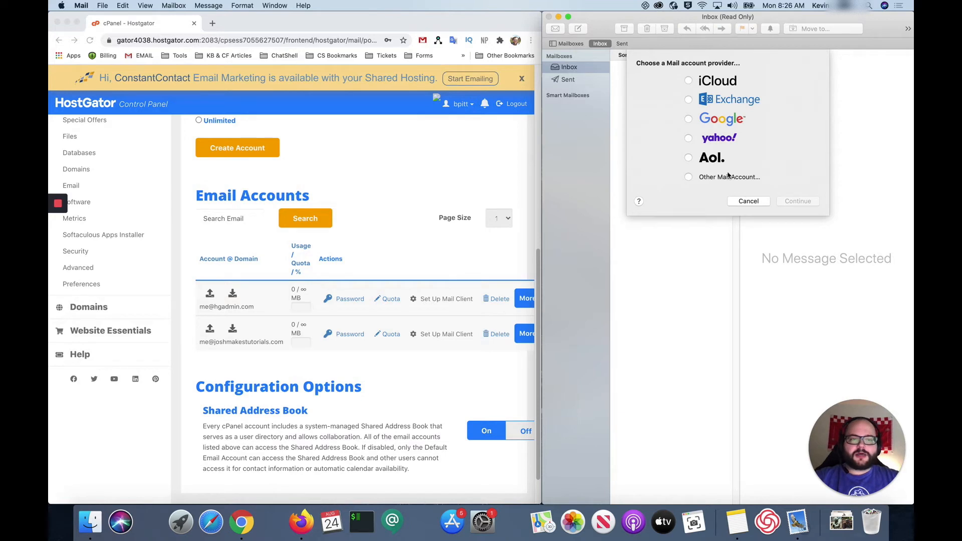
pyautogui.moveTo(722, 182)
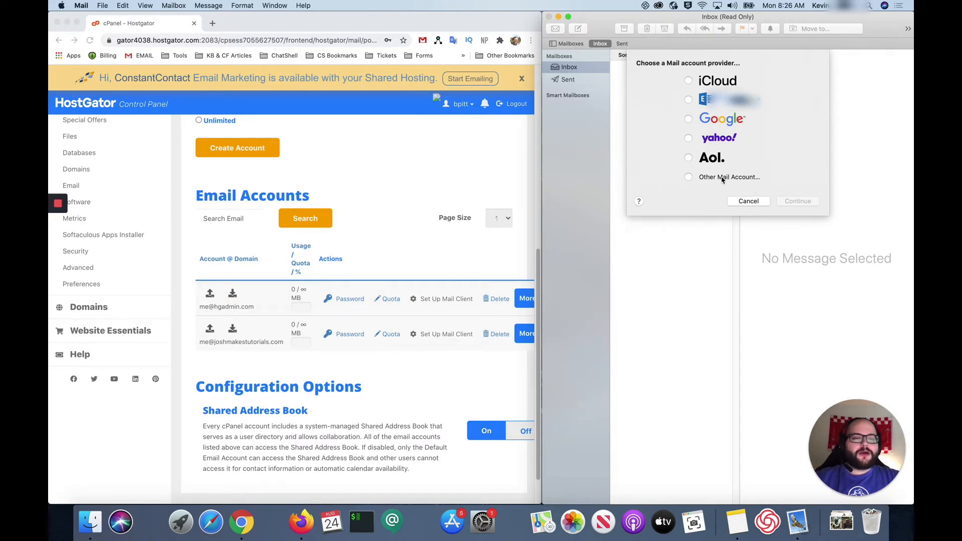
pyautogui.click(687, 176)
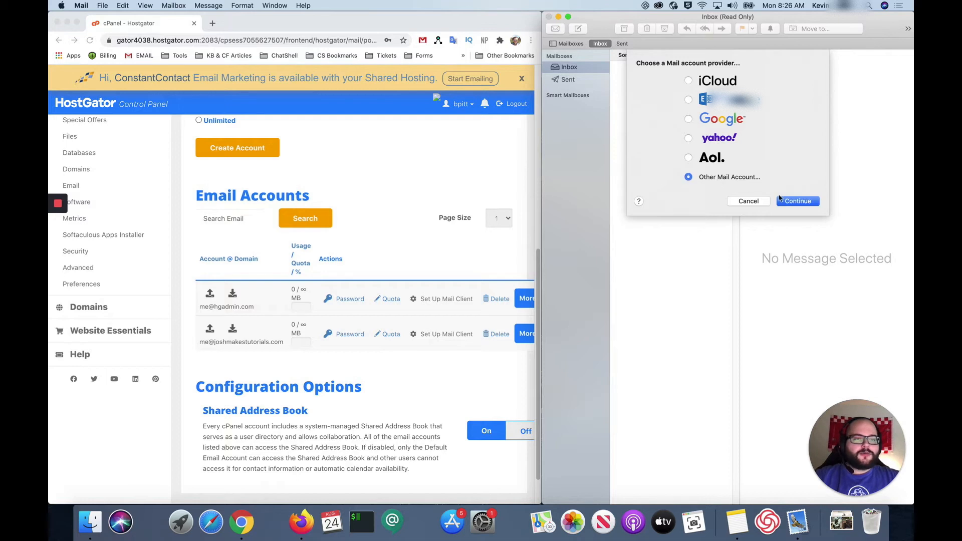
pyautogui.click(796, 201)
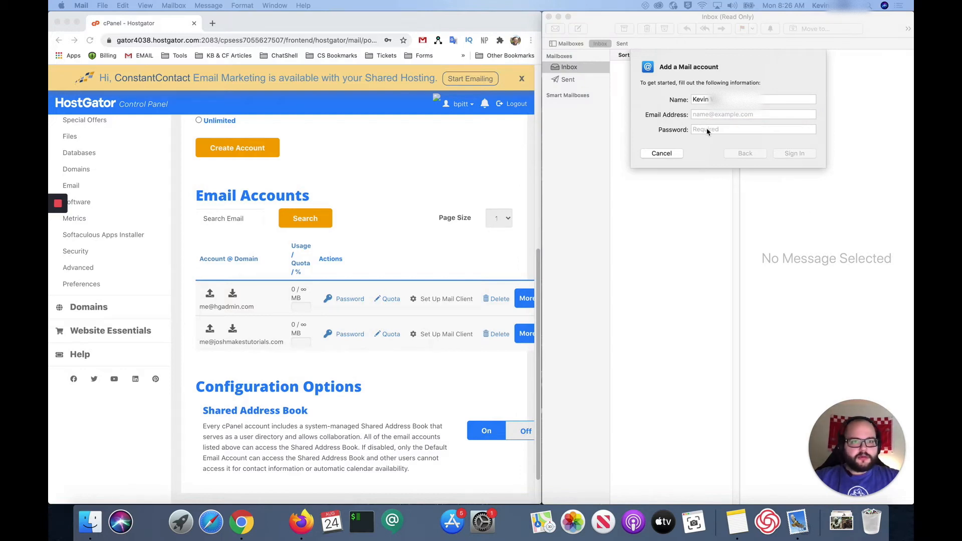
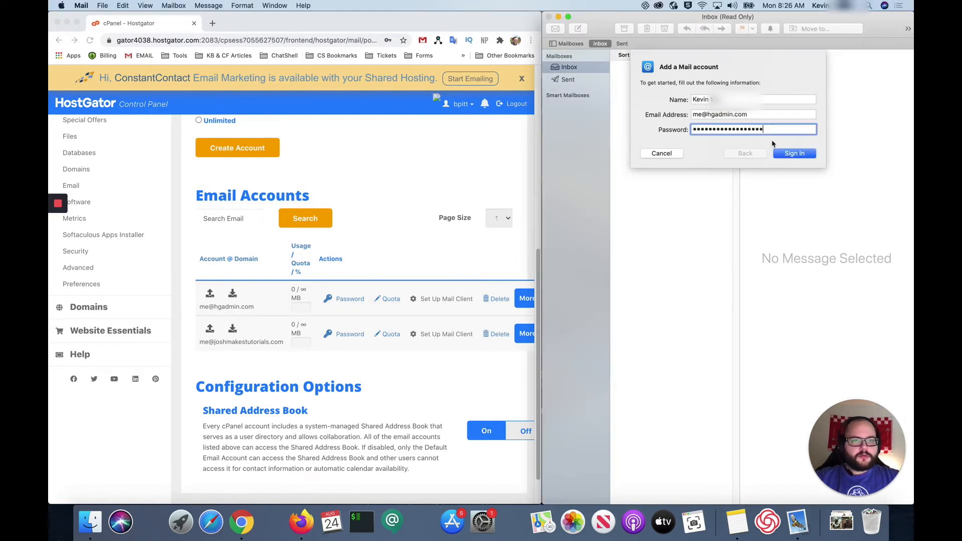
pyautogui.click(793, 153)
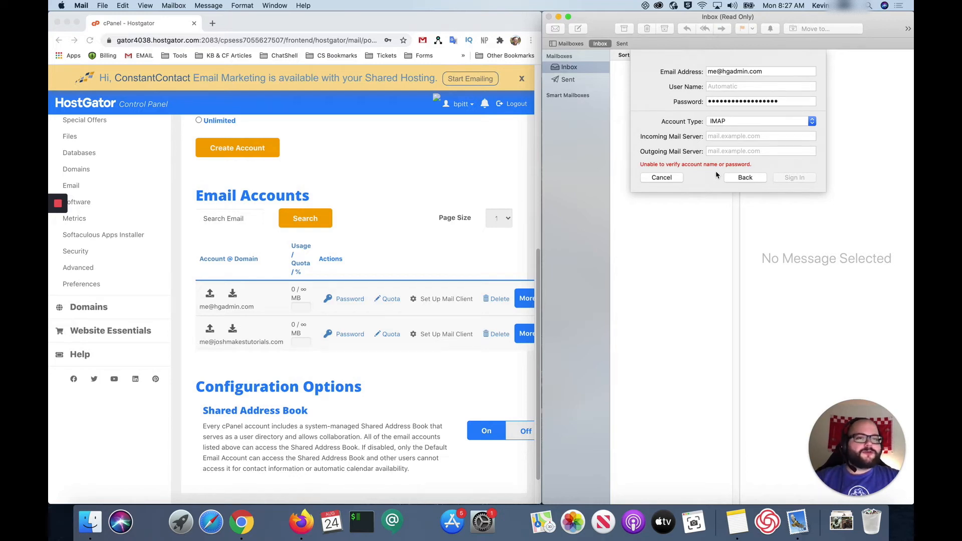
pyautogui.moveTo(737, 173)
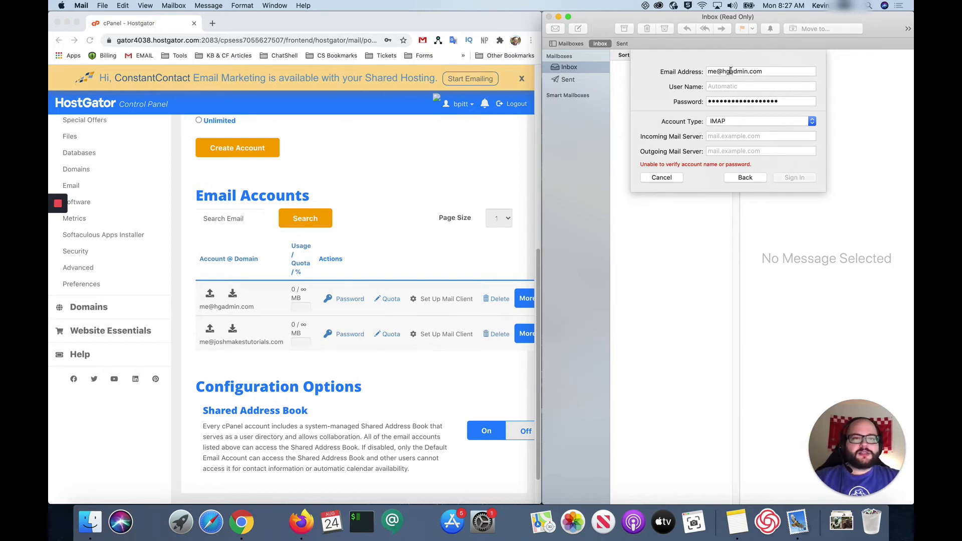
pyautogui.tripleClick(761, 71)
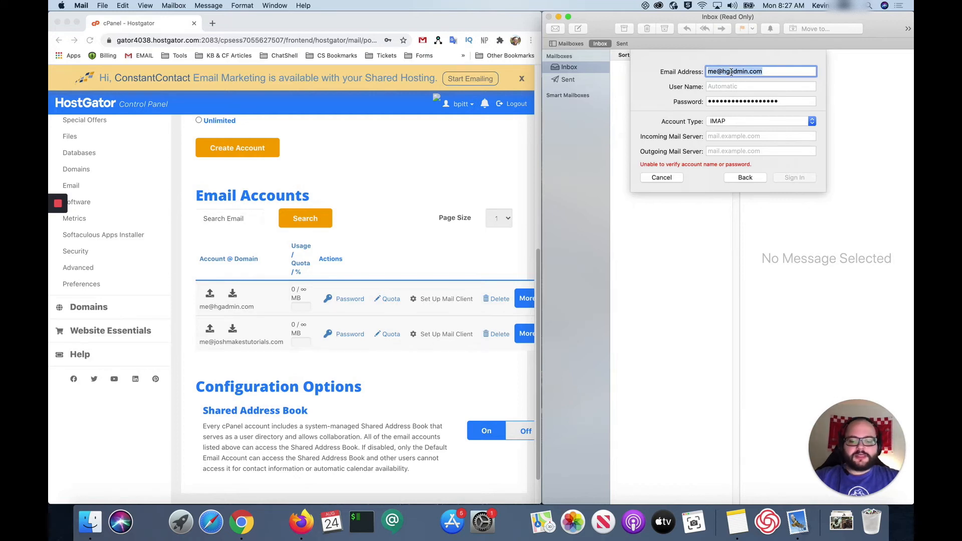
pyautogui.click(761, 86)
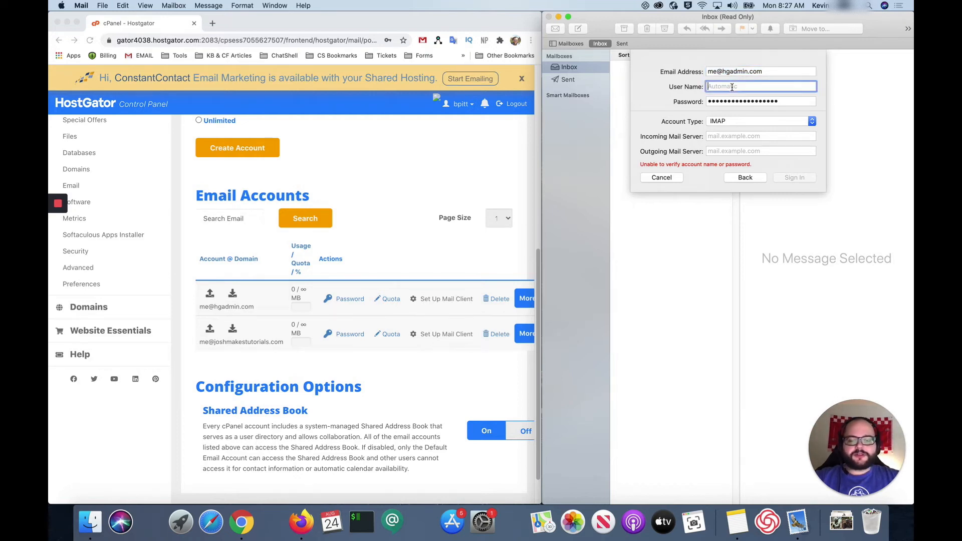
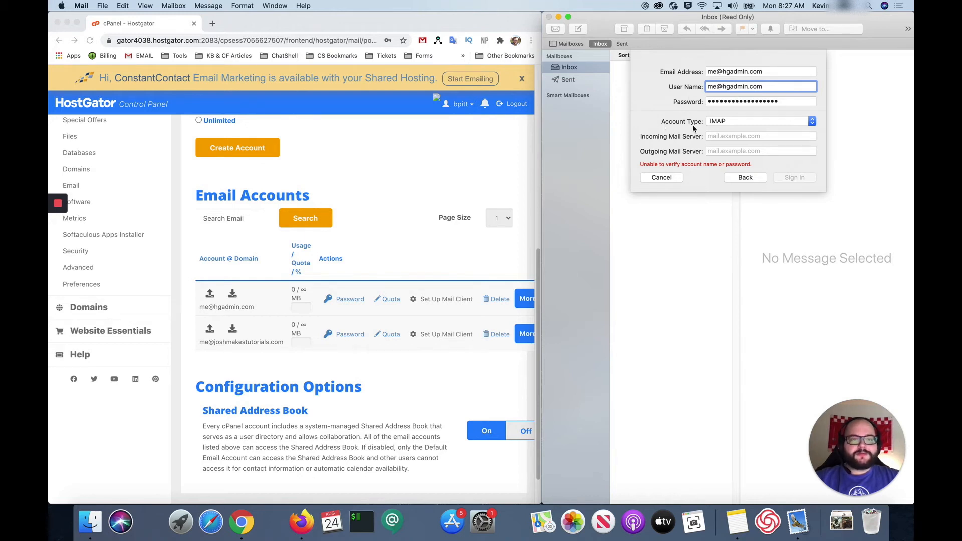
pyautogui.click(759, 121)
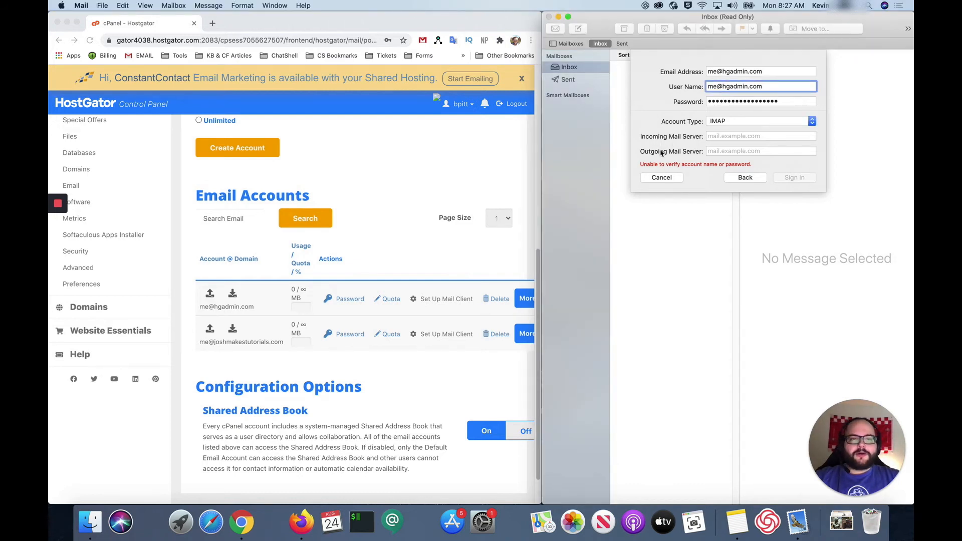
# Step: Set Incoming and Outgoing Mail Server to gator4038.hostgator.com and sign in
pyautogui.click(760, 135)
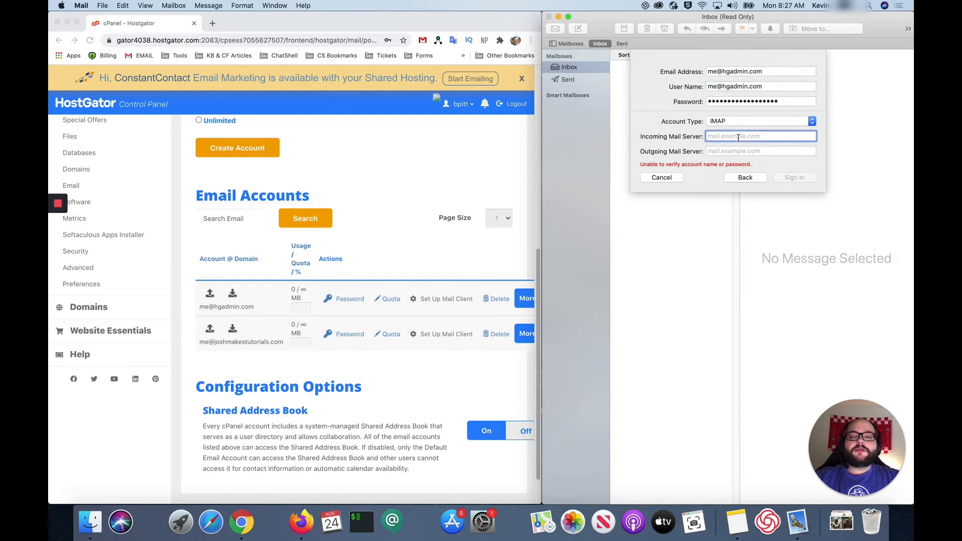
pyautogui.click(760, 136)
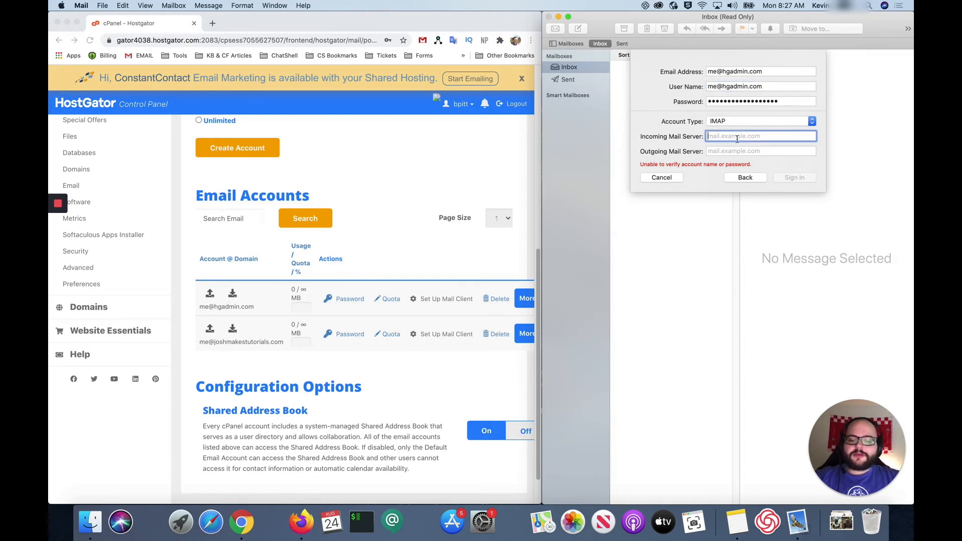
pyautogui.write('gator4038.hostgator.com')
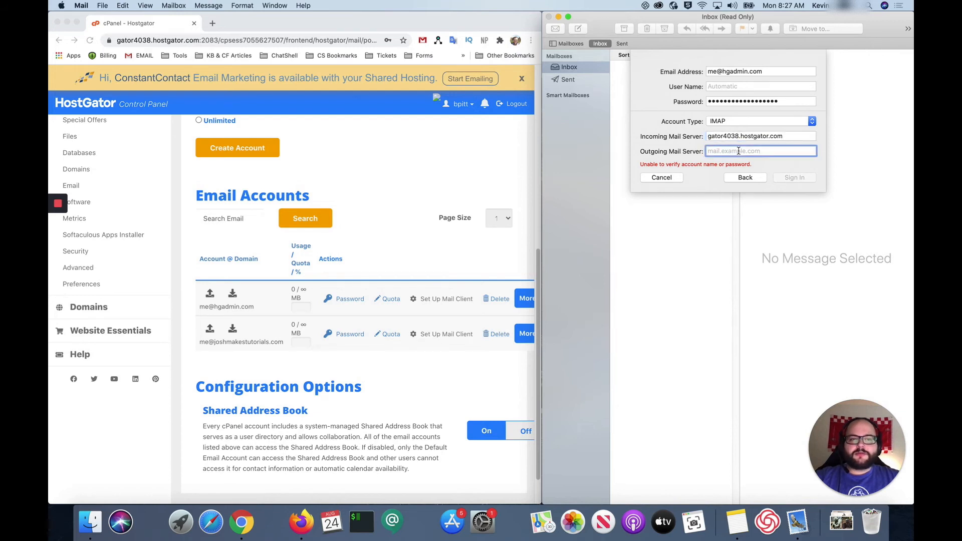
pyautogui.write('gator4038.hostgator.com')
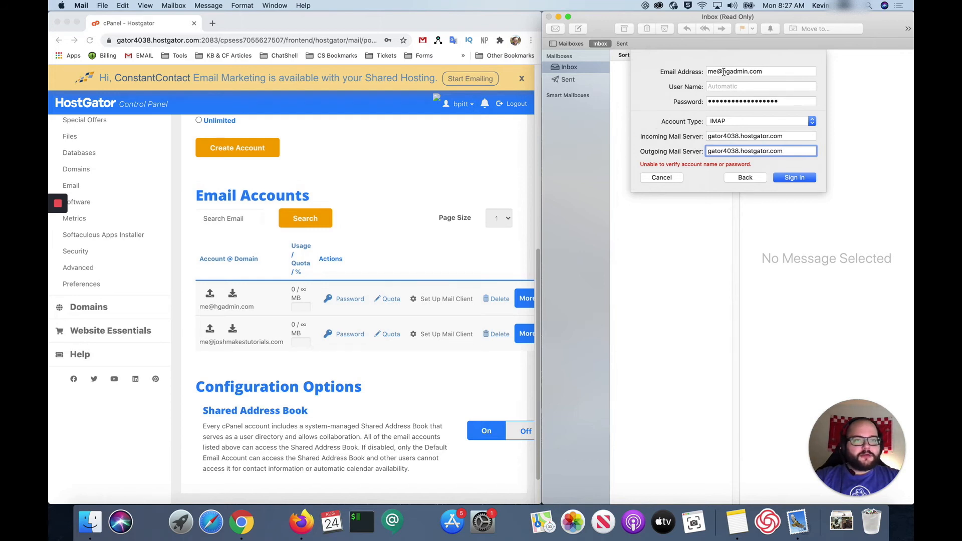
pyautogui.click(760, 71)
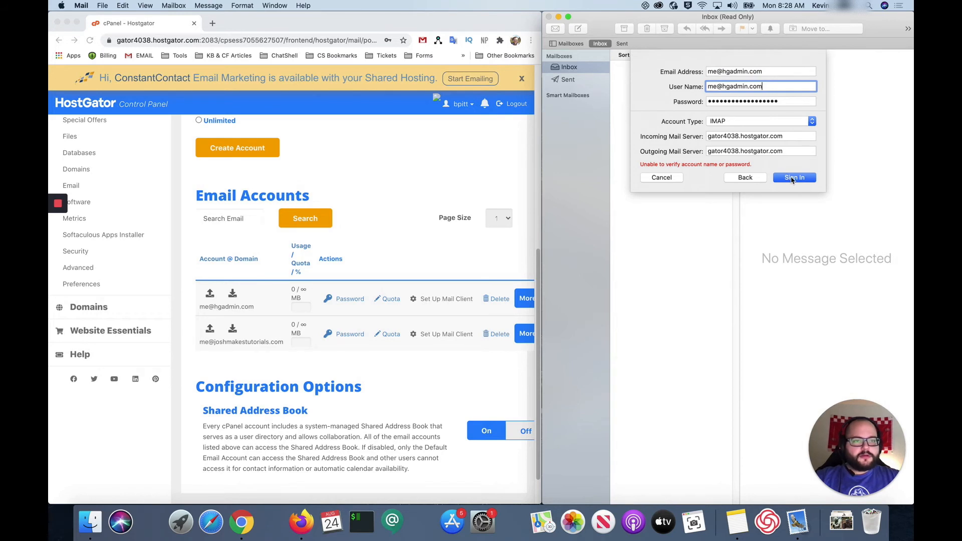
pyautogui.click(794, 177)
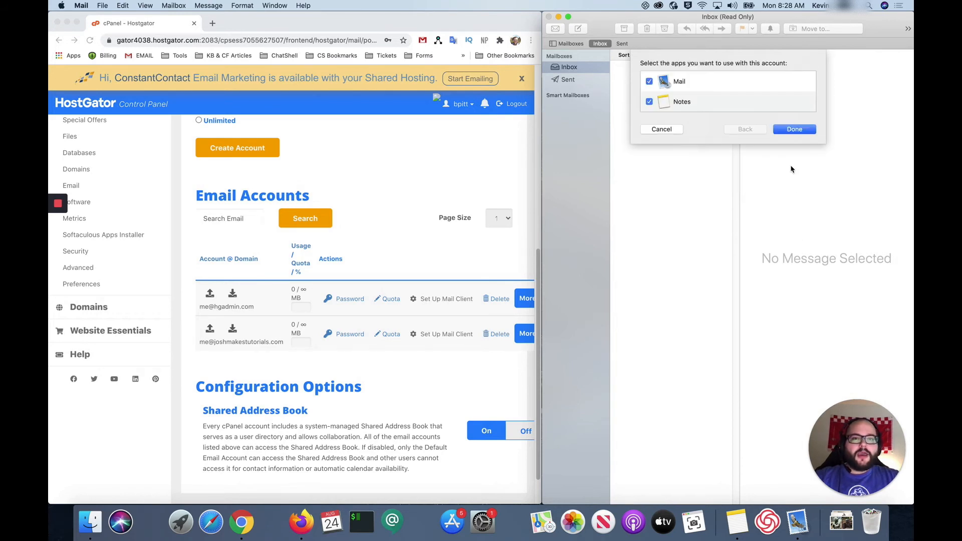
pyautogui.moveTo(808, 145)
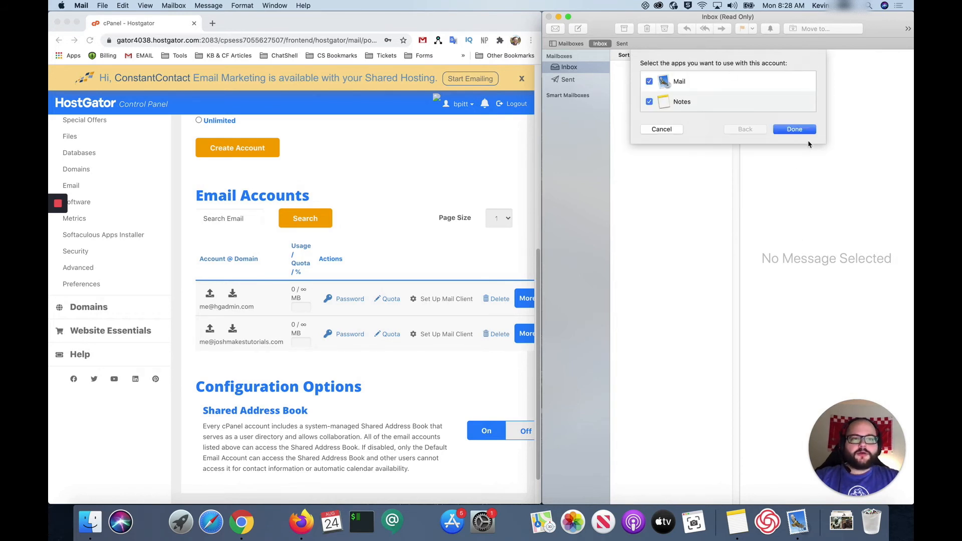
# Step: Confirm the account with Mail and Notes enabled so the inbox loads its four test messages
pyautogui.click(793, 130)
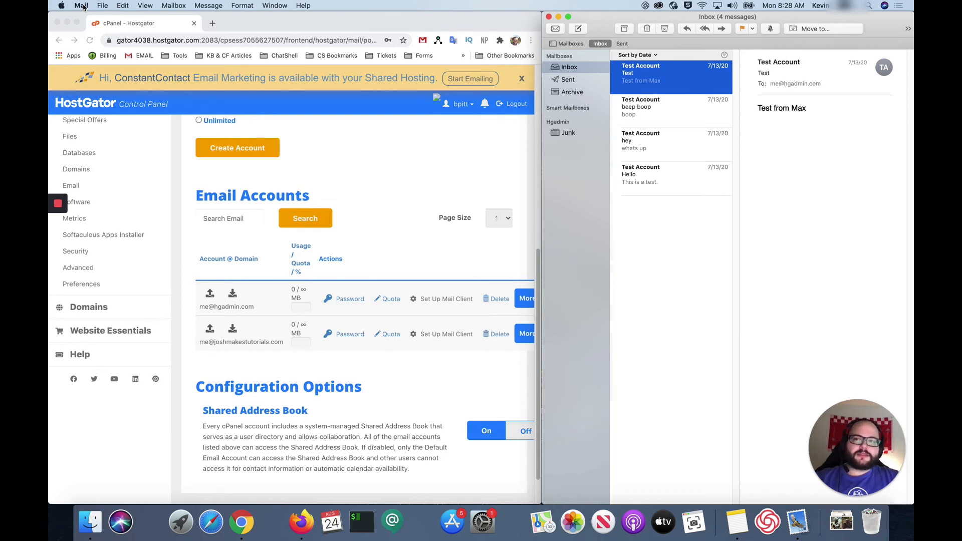
pyautogui.click(80, 6)
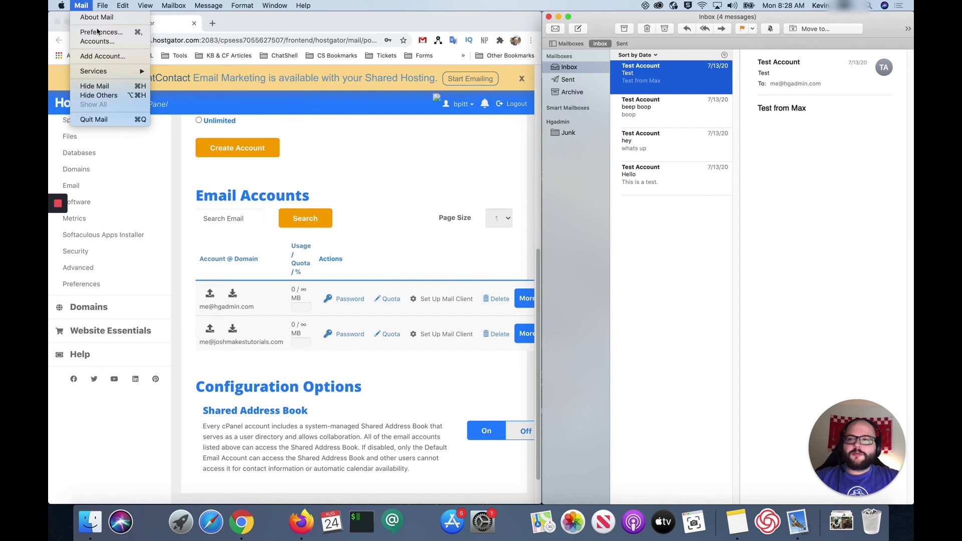
pyautogui.click(97, 41)
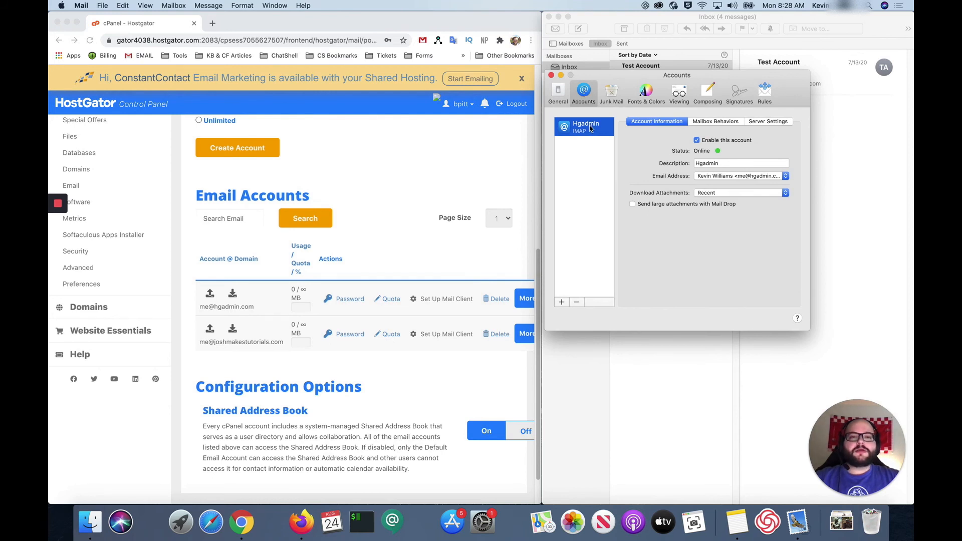
pyautogui.moveTo(587, 143)
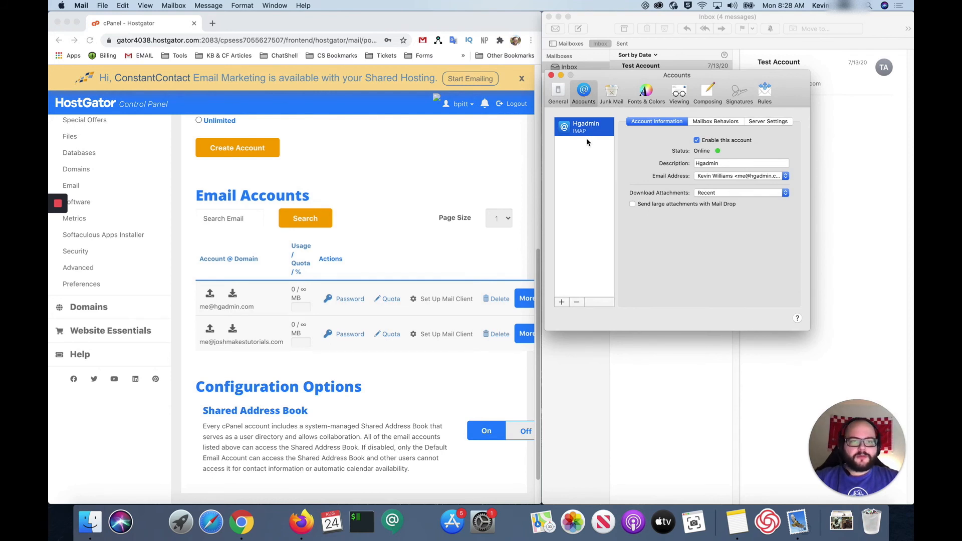
pyautogui.click(769, 121)
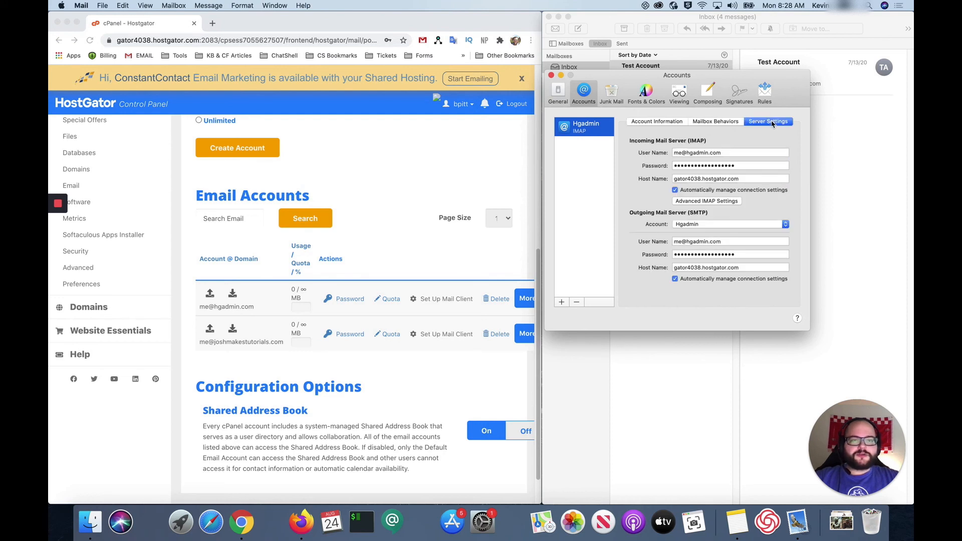
pyautogui.moveTo(673, 158)
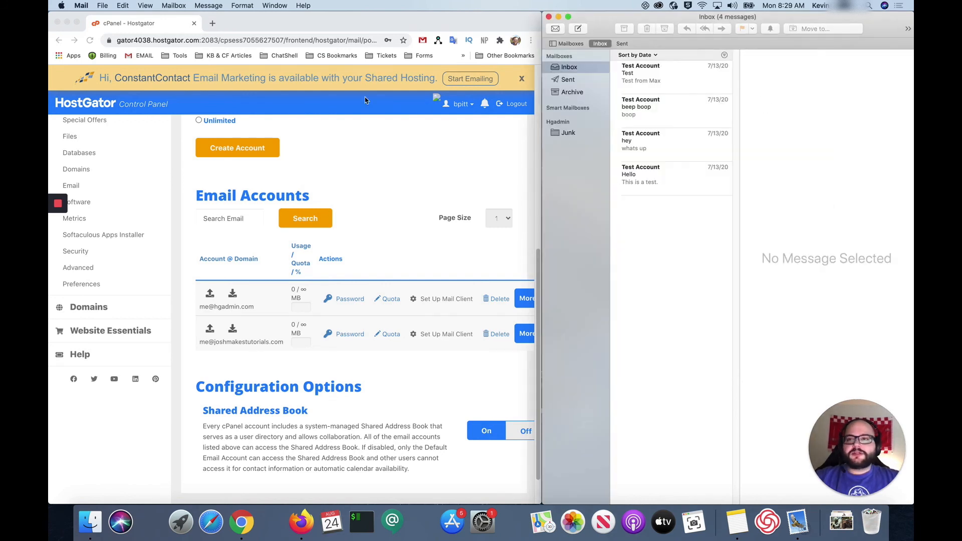
pyautogui.click(81, 6)
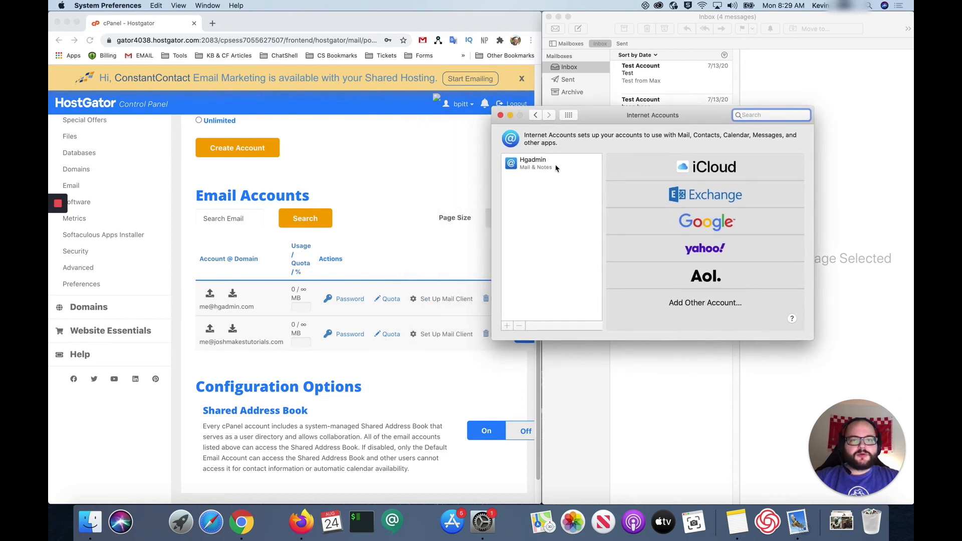
pyautogui.click(532, 162)
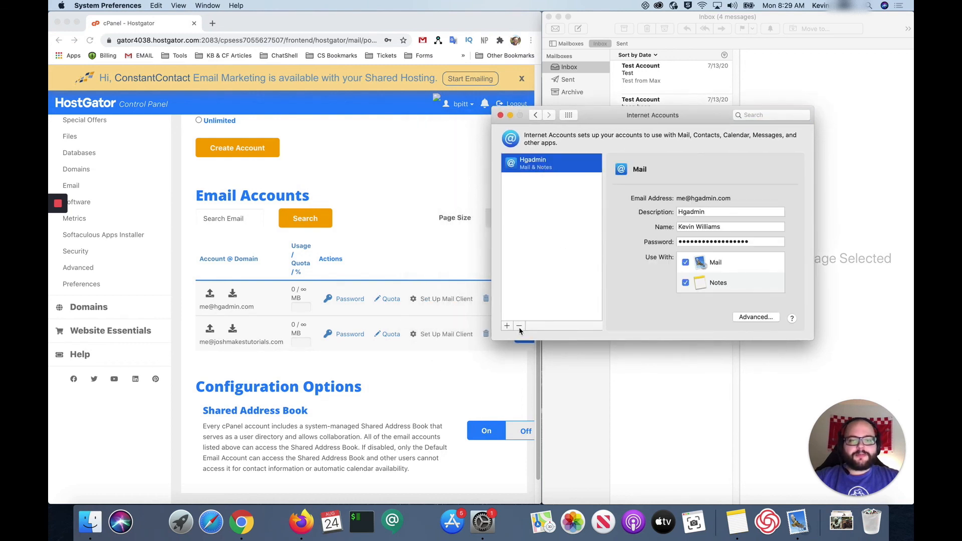
pyautogui.moveTo(691, 167)
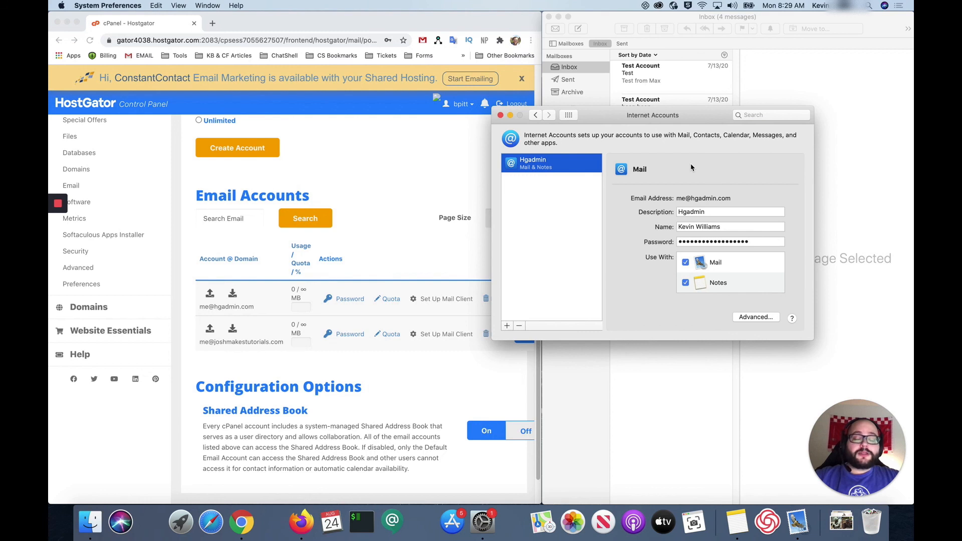